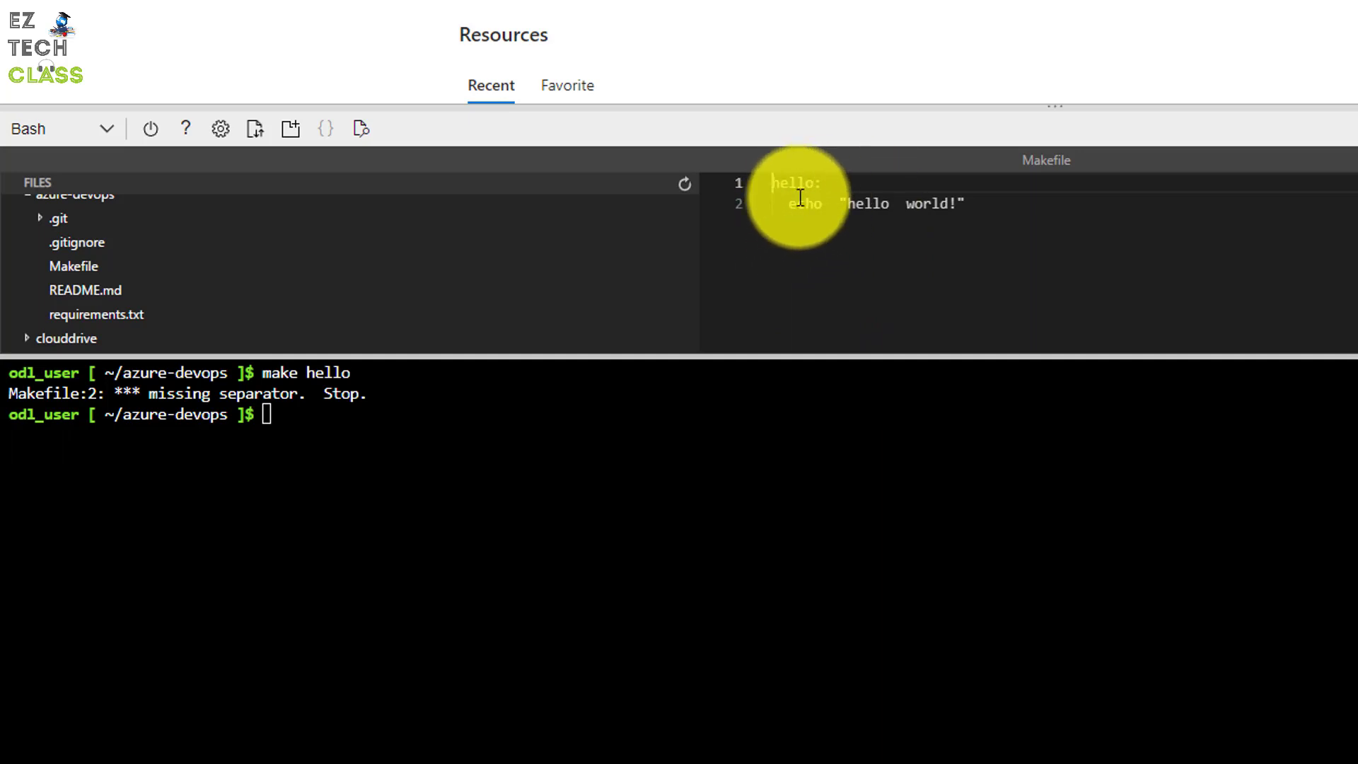
mouse_move(971, 218)
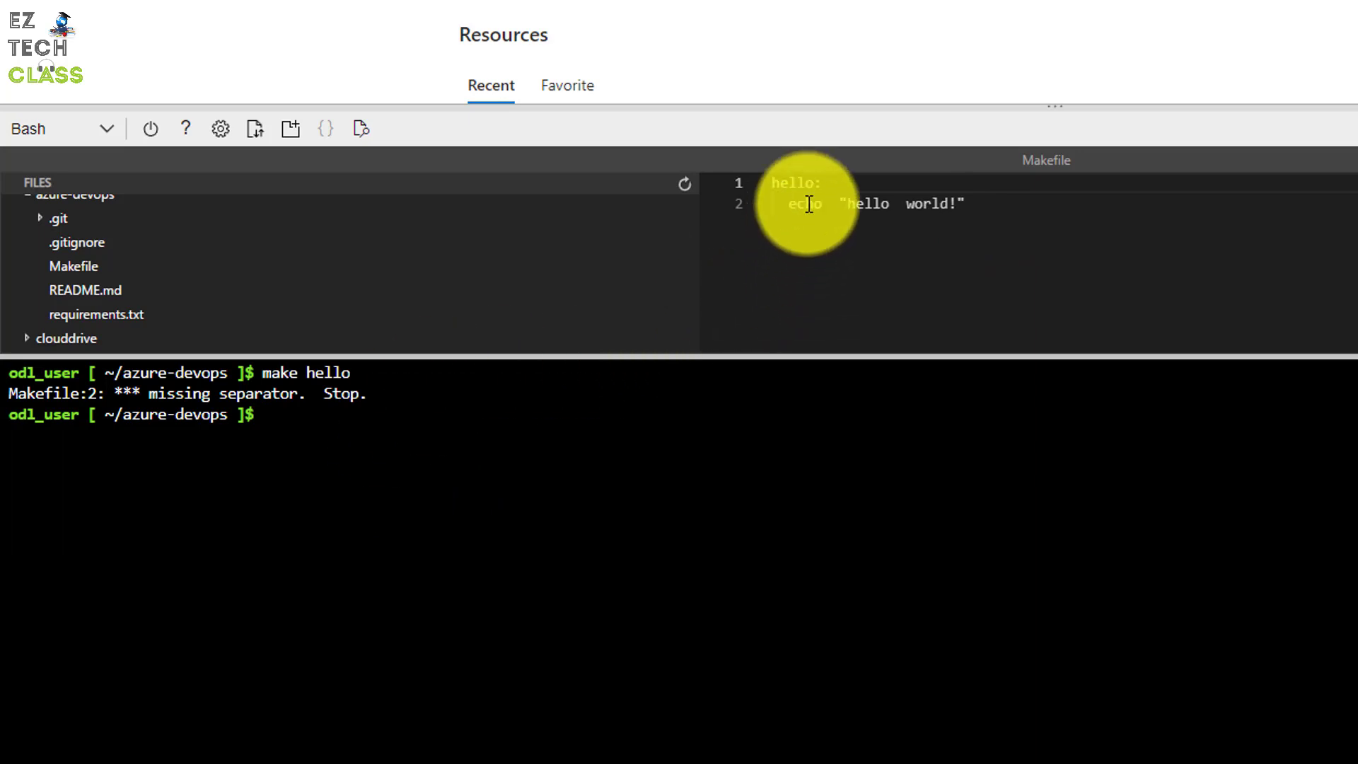
mouse_move(594, 454)
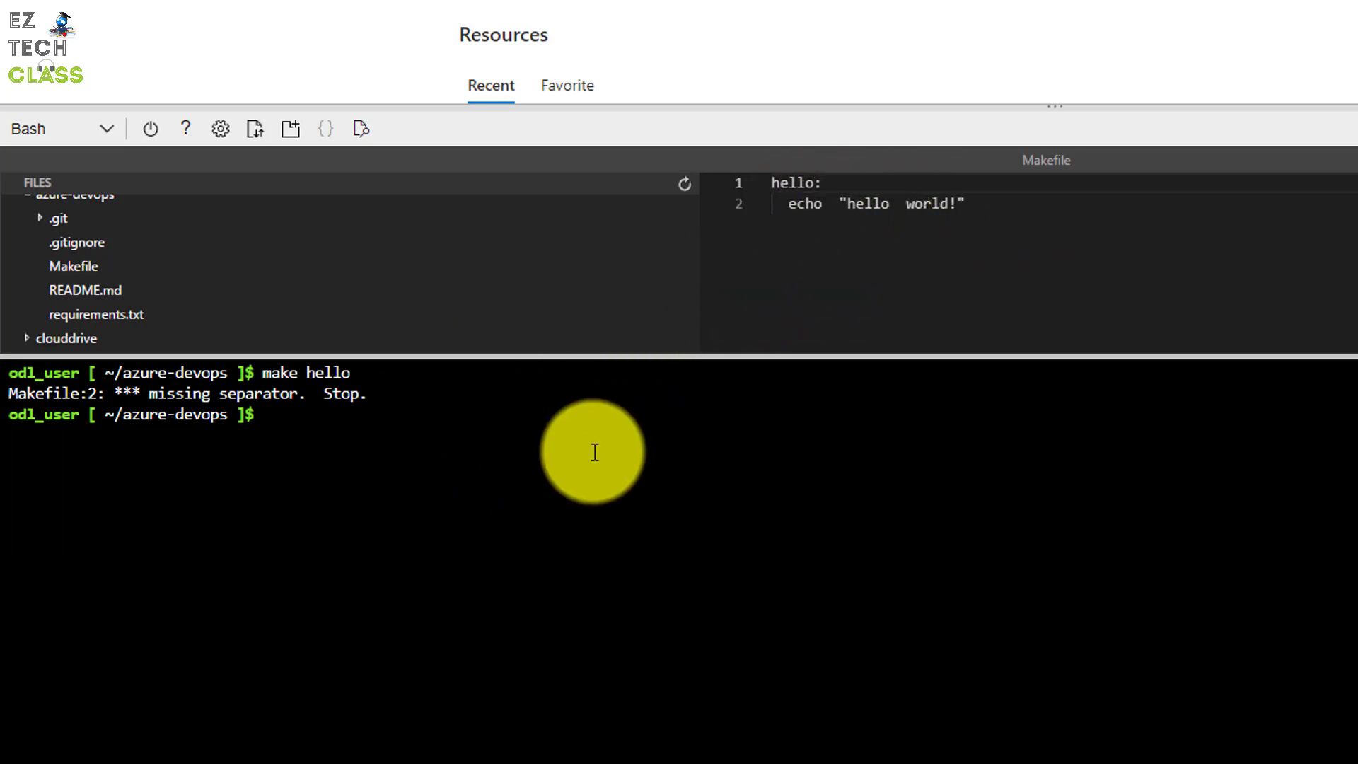
- Run make and make clear in Cloud Shell, then try tab-indenting the echo line
type("make hello")
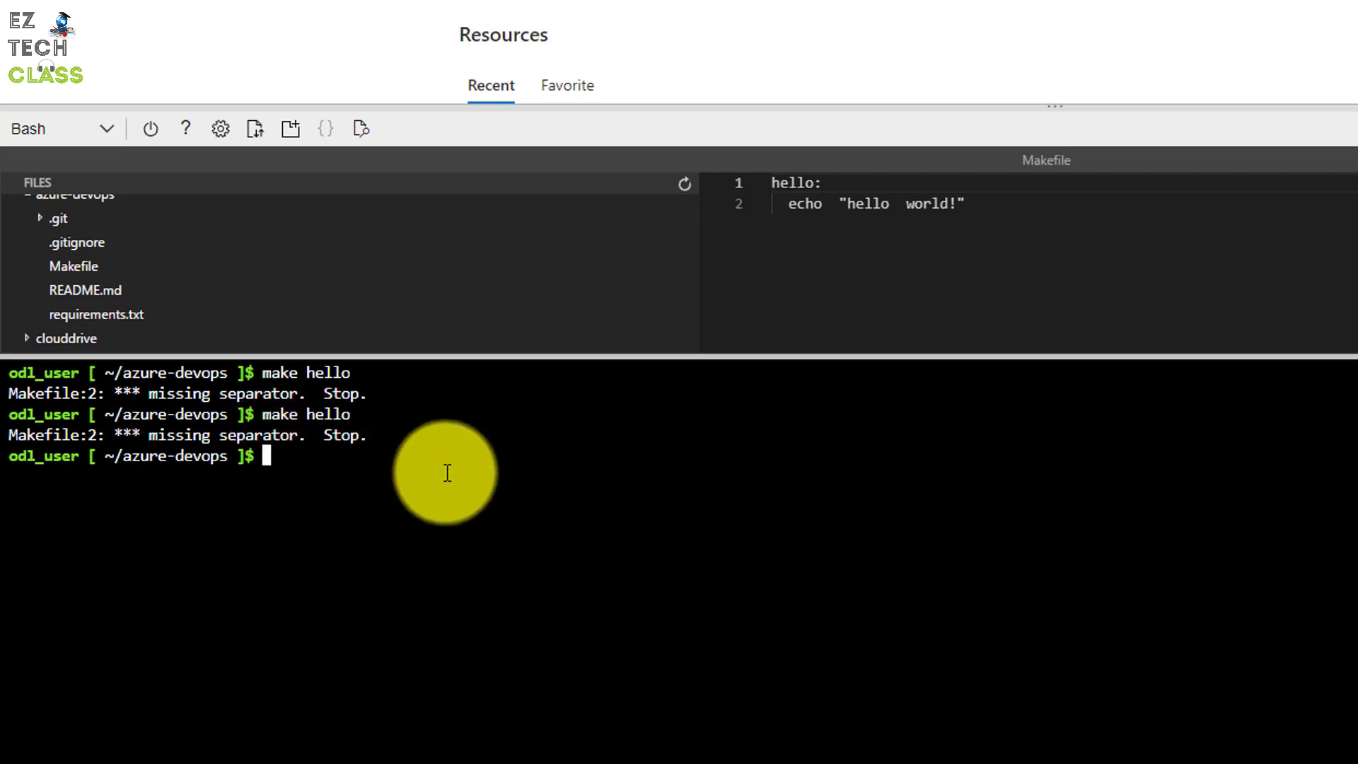
type("make clear")
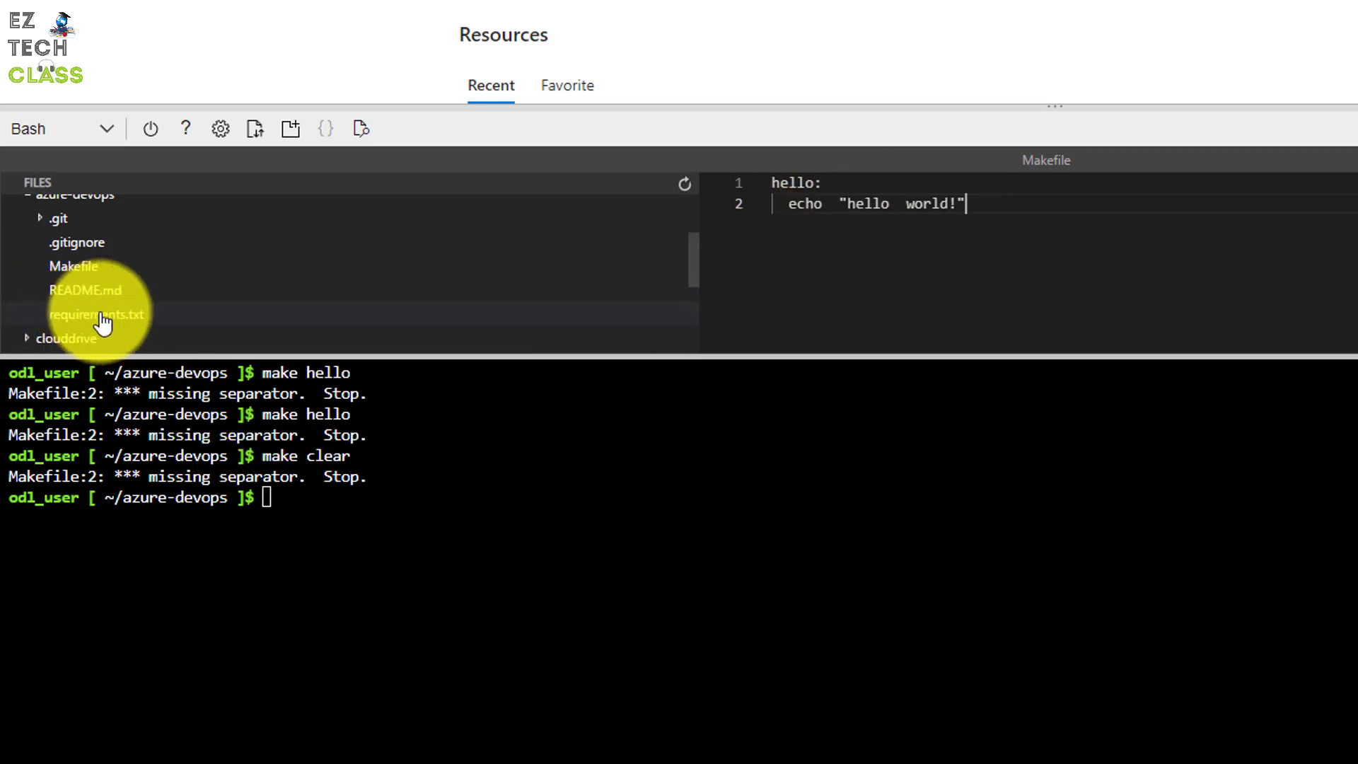
key("Tab")
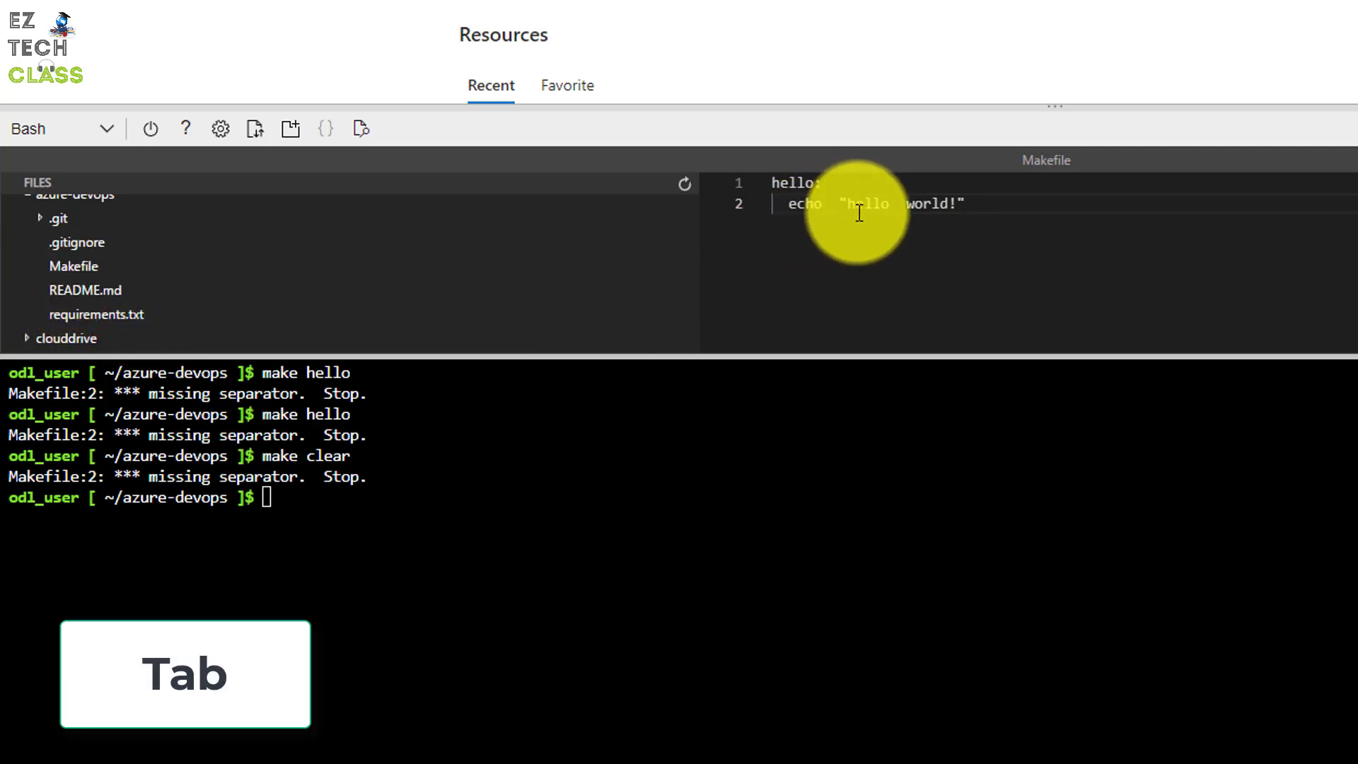
key("space")
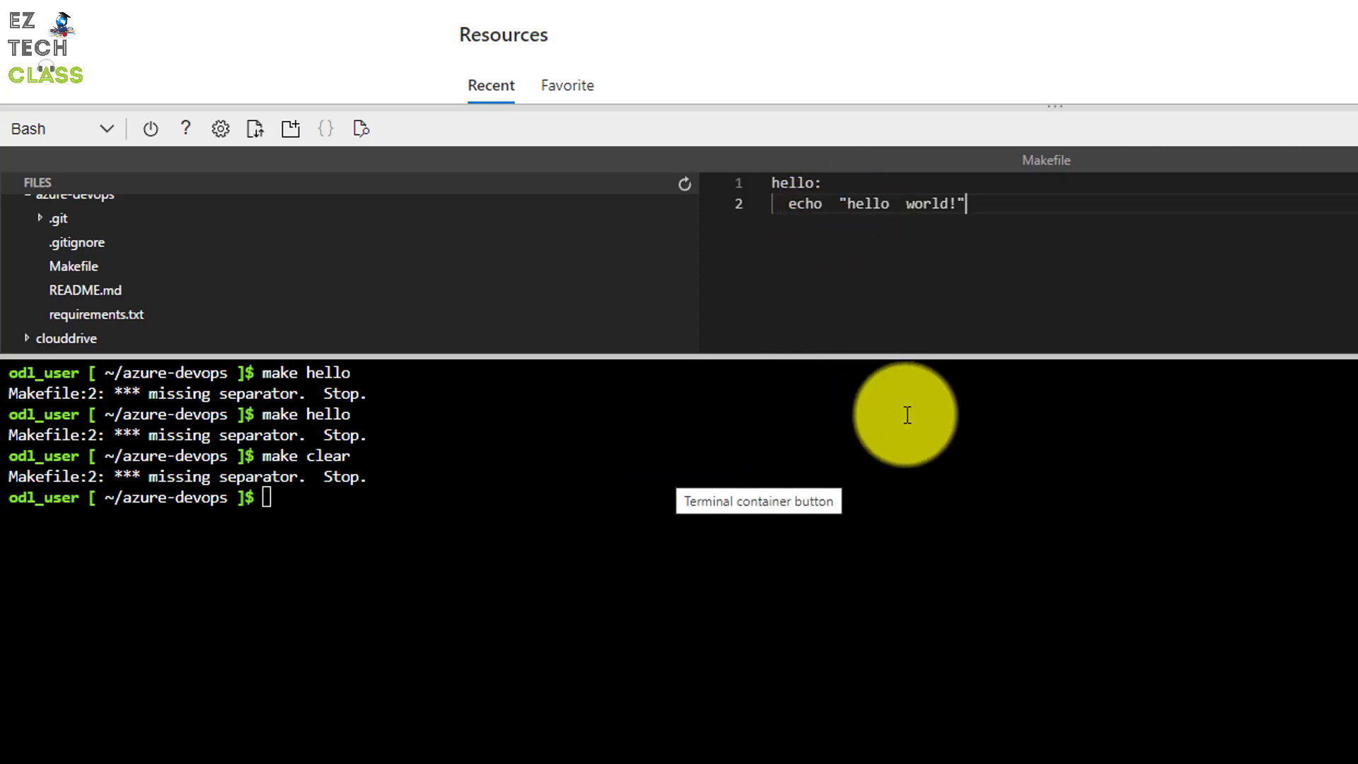
key("Space")
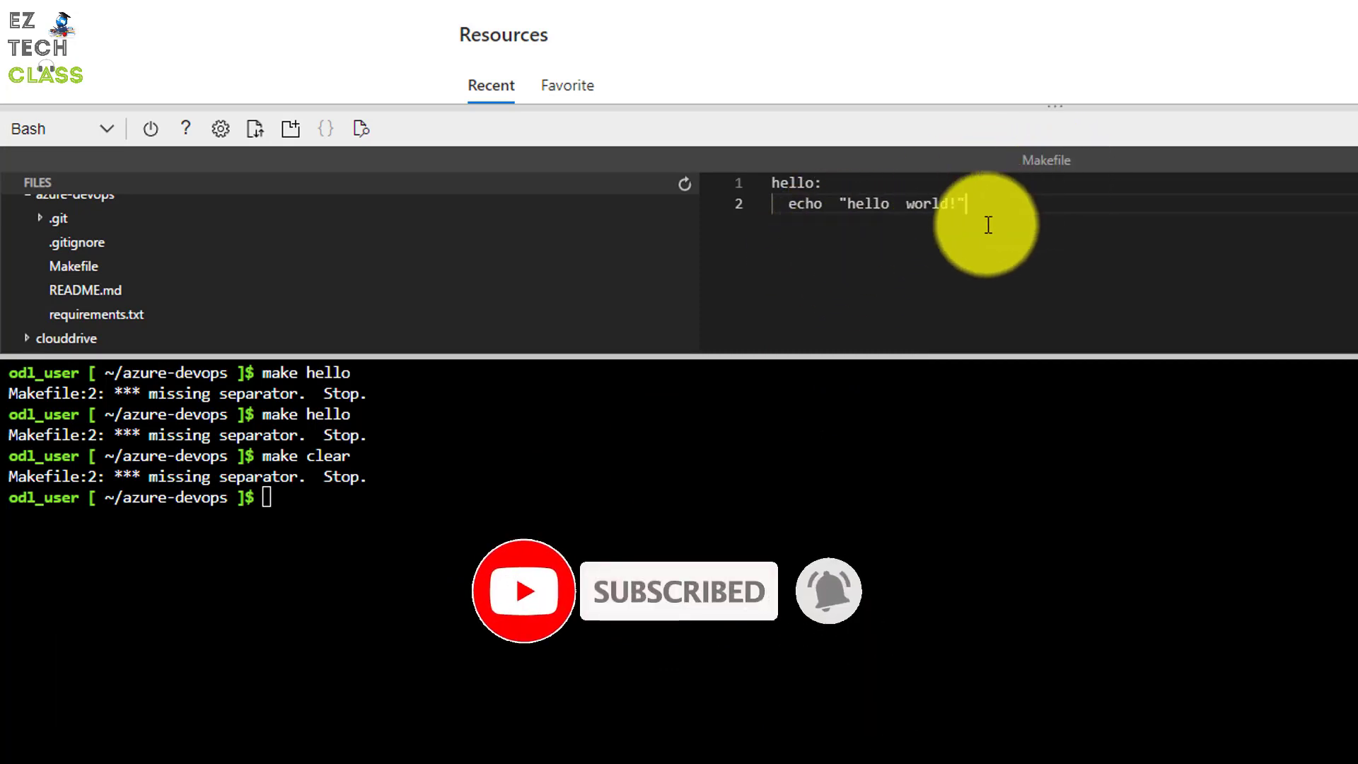
key("Tab")
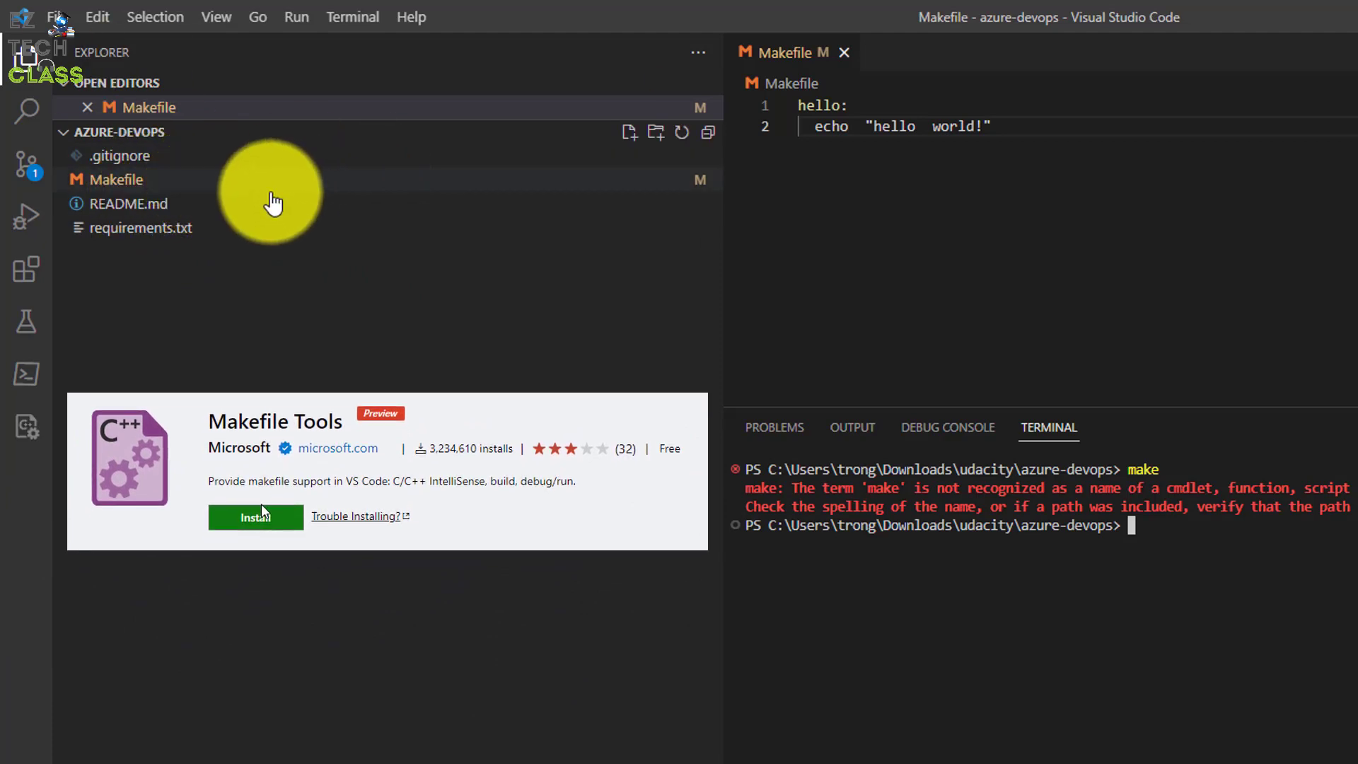
- Open the azure-devops Makefile in VS Code and tab-indent its echo line
left_click(117, 179)
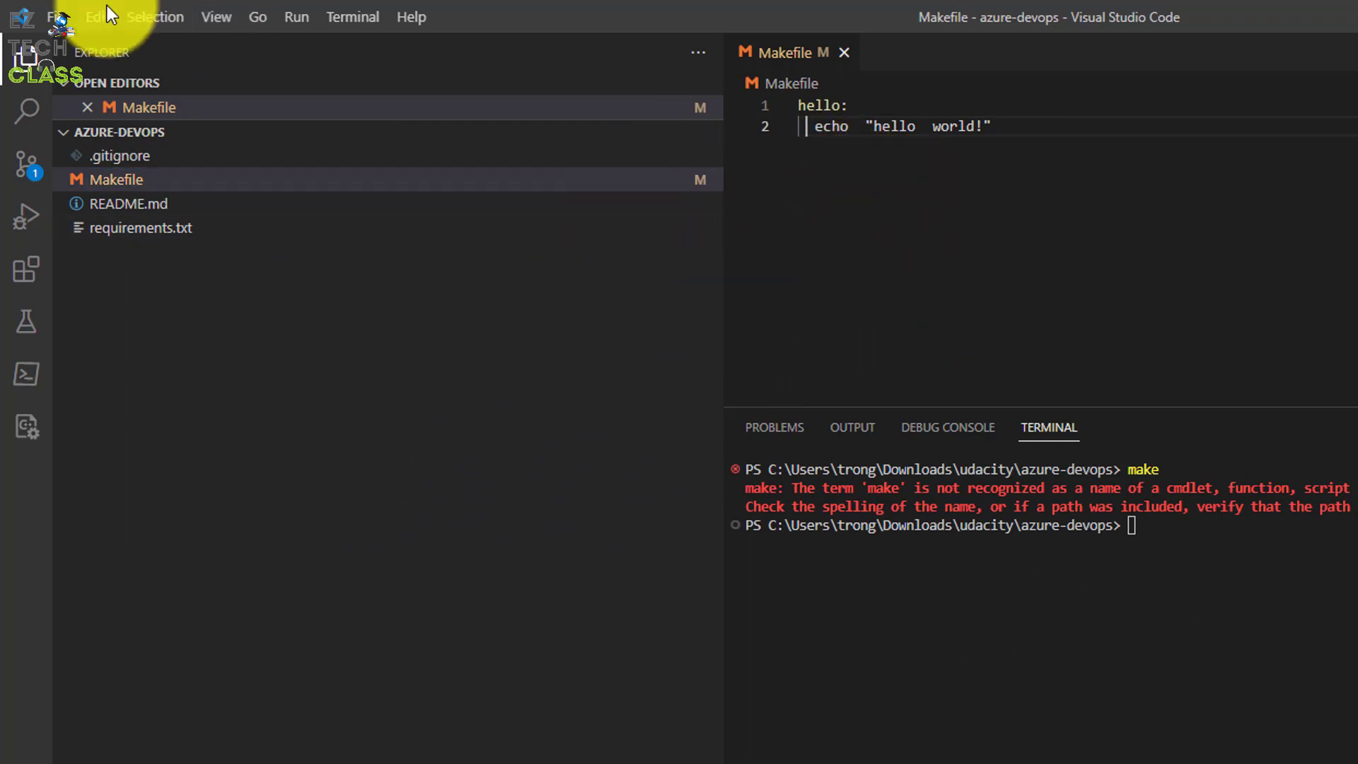
key("Tab")
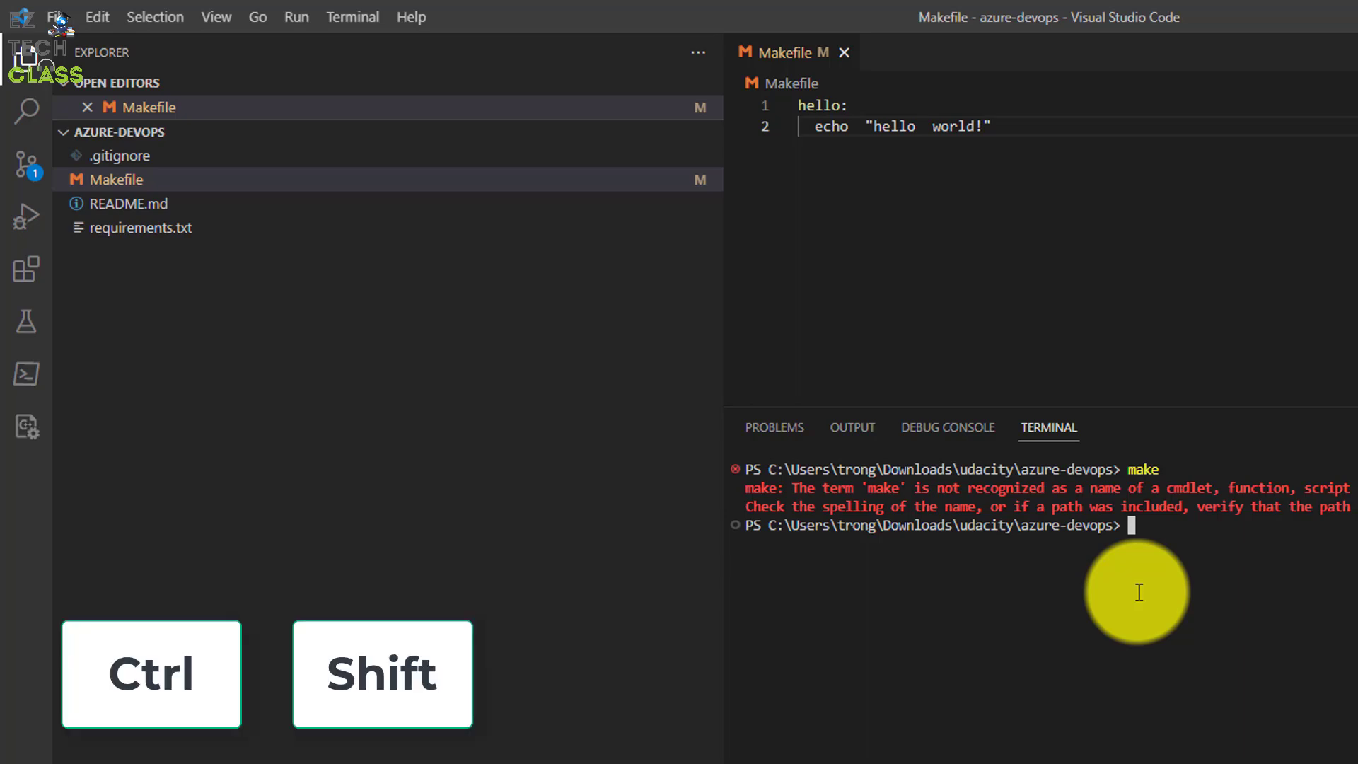
- Run Convert Indentation to Tabs on the Makefile from the Command Palette, searching 'conver'
key("Ctrl+Shift+P")
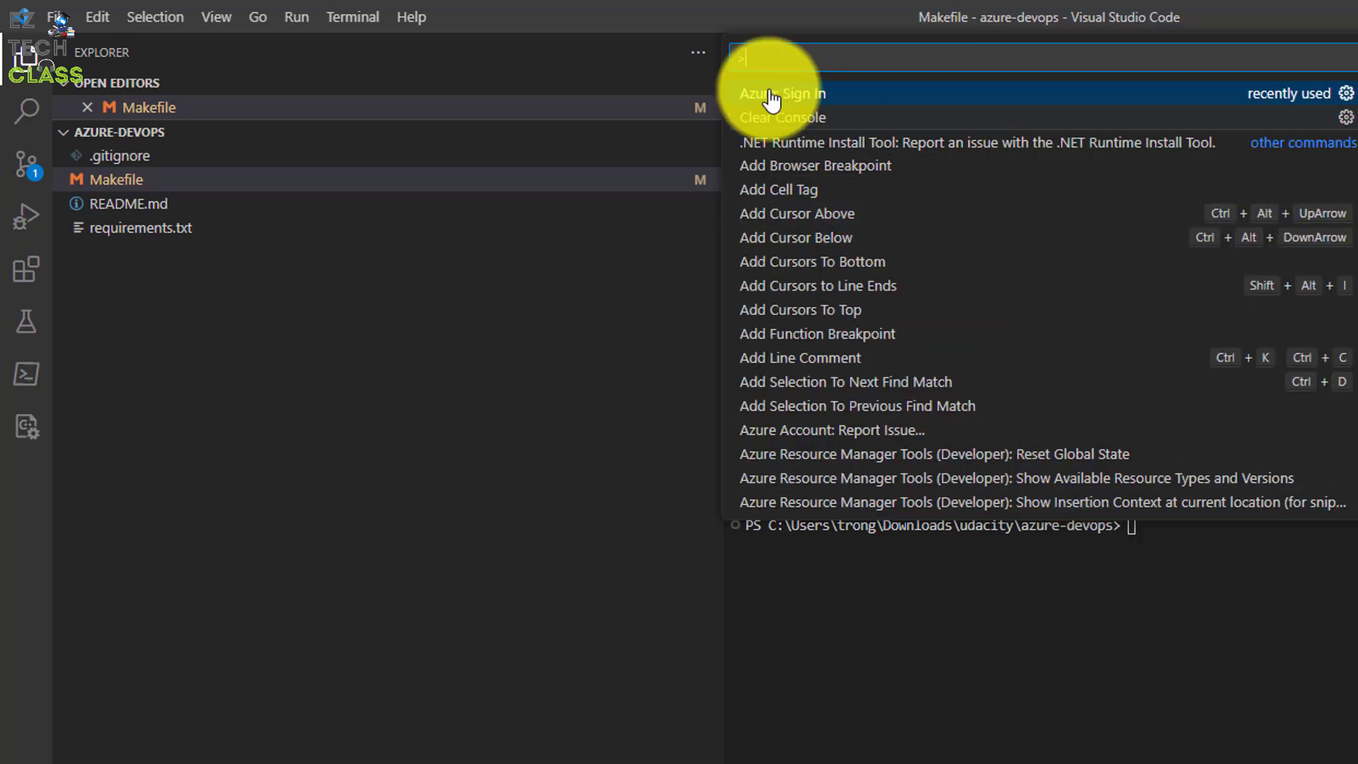
left_click(415, 16)
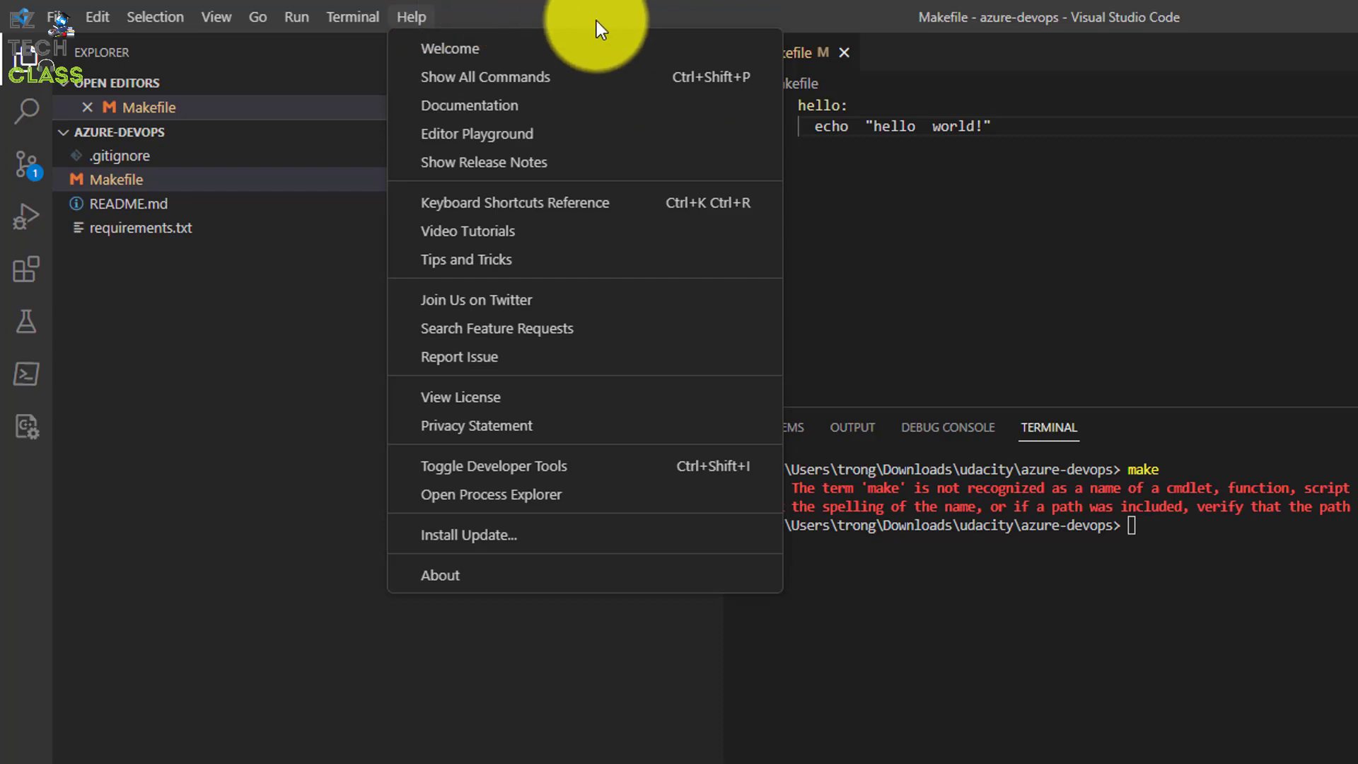
left_click(216, 17)
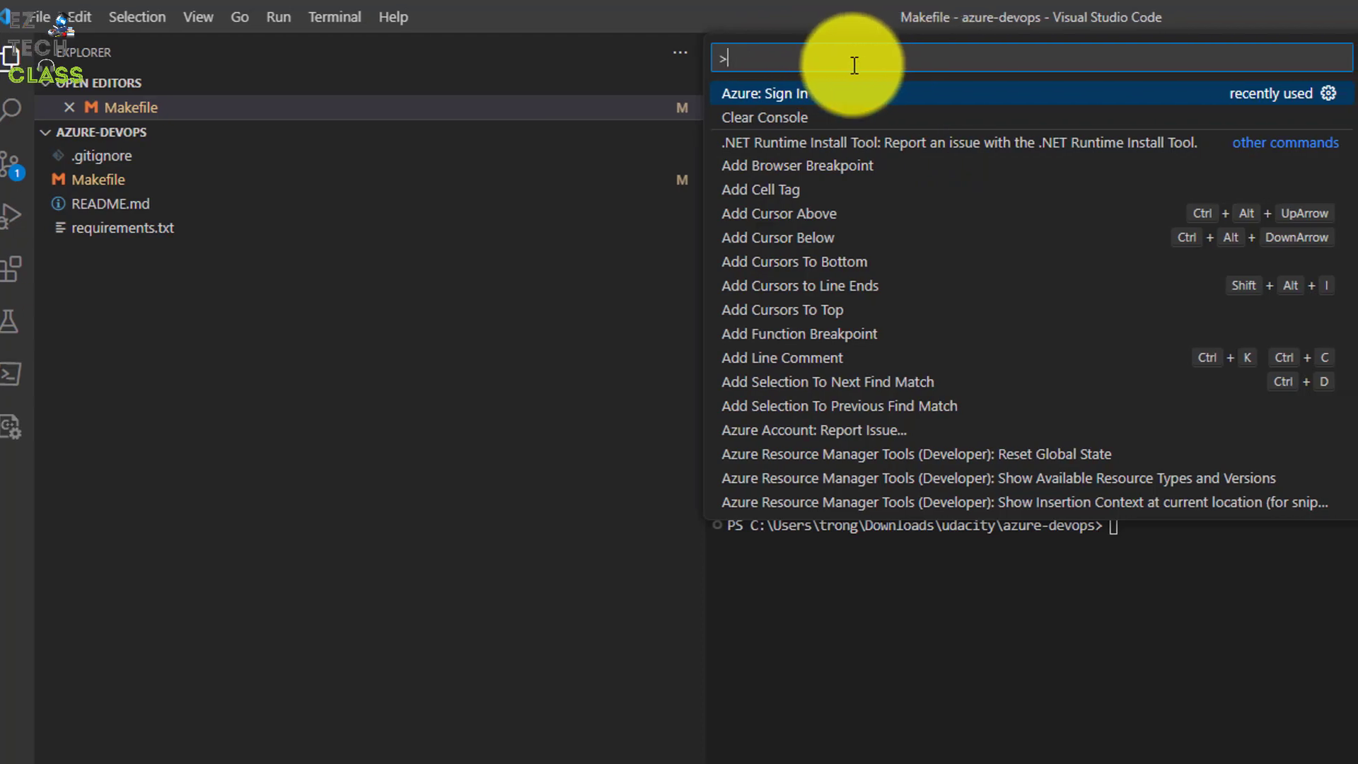
type("co")
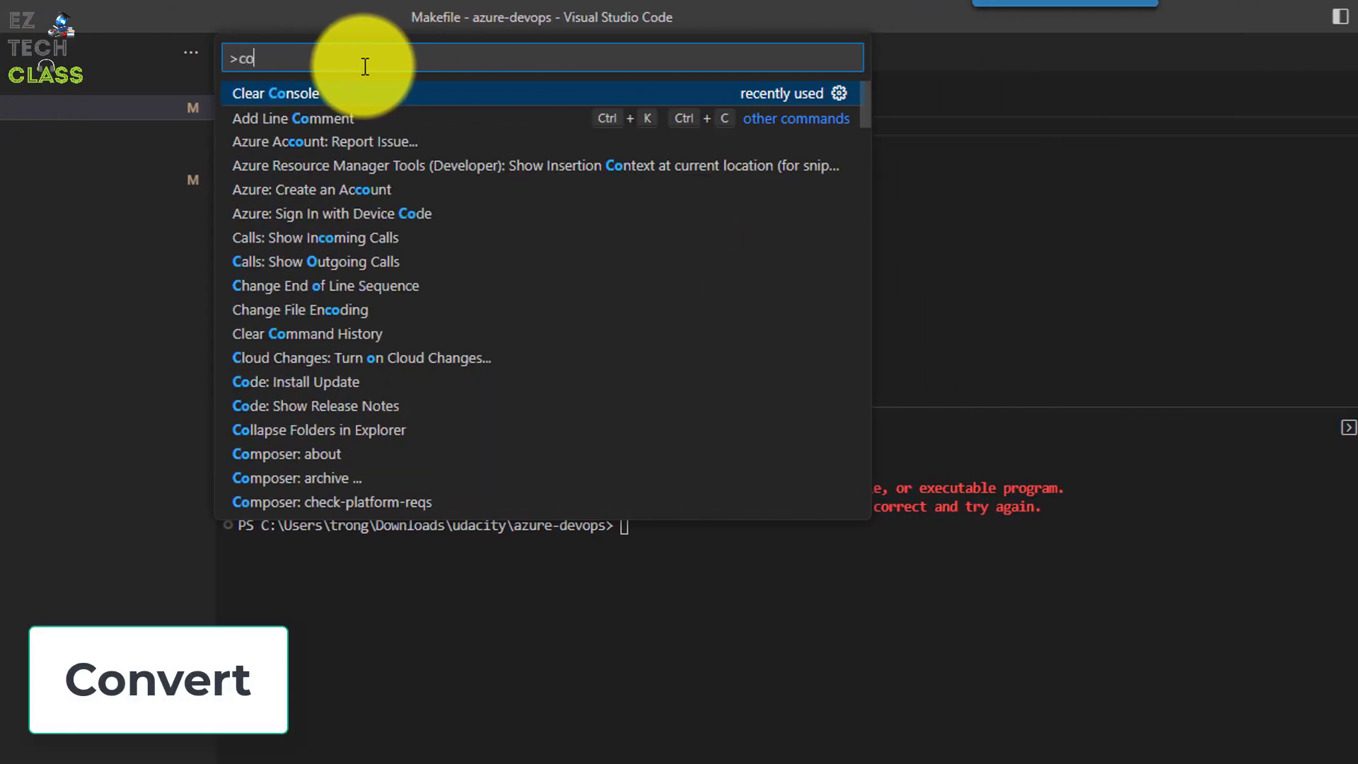
type("nver")
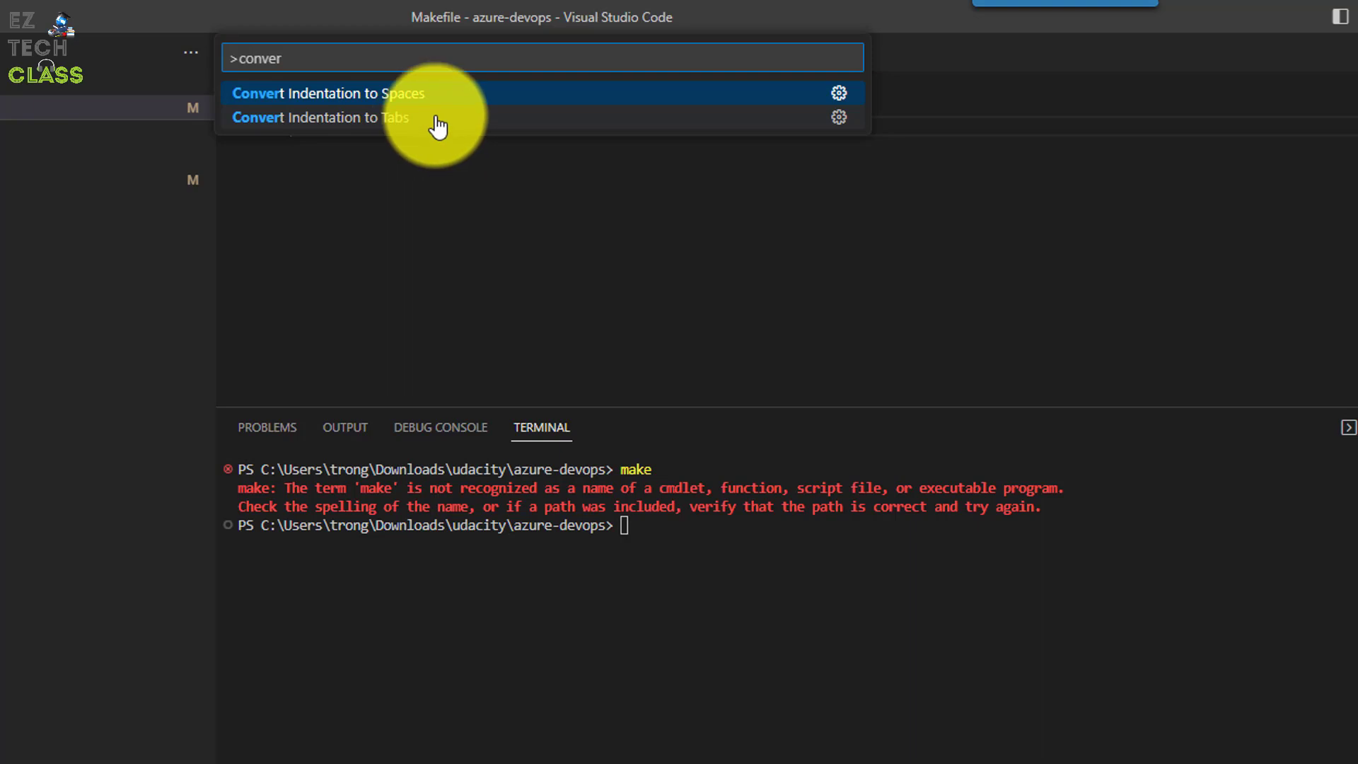
left_click(327, 94)
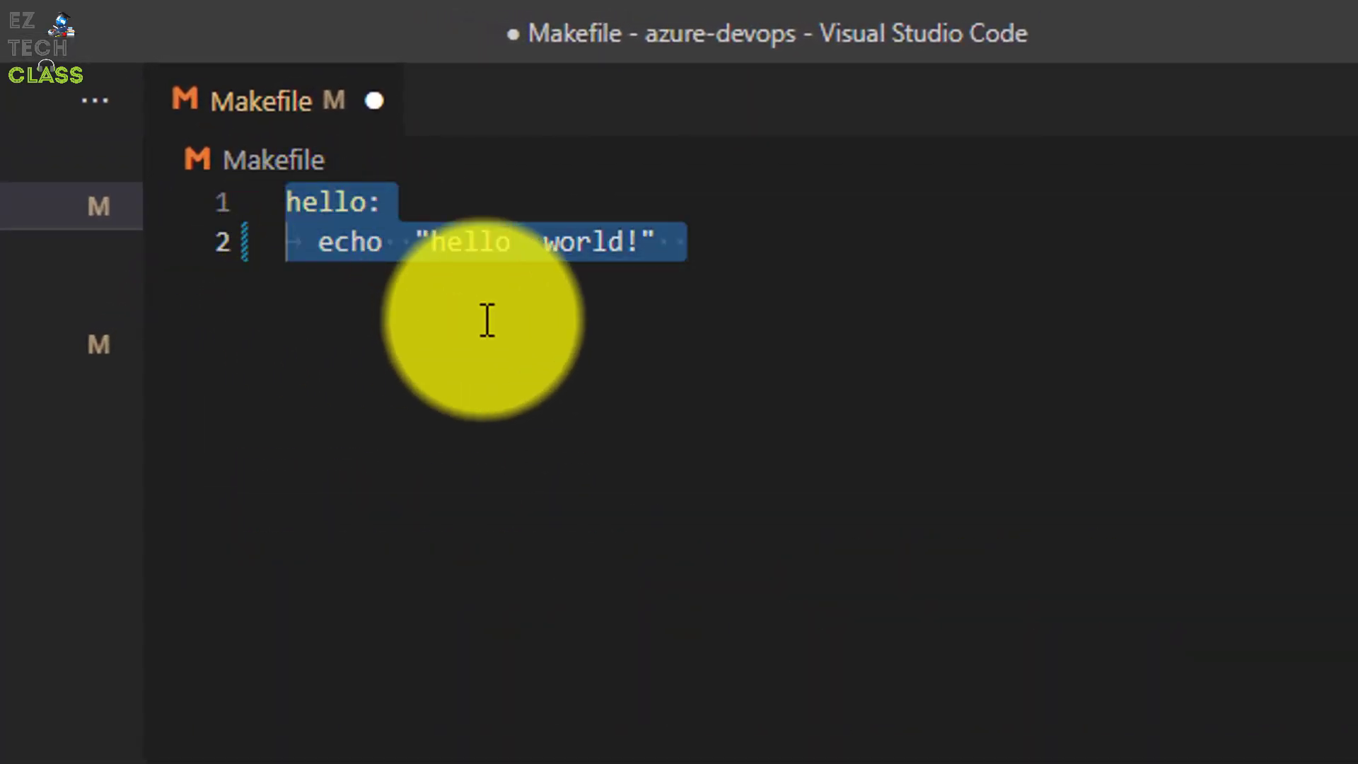
- Replace the Makefile's echo line with echo "hello word!"
left_click(658, 284)
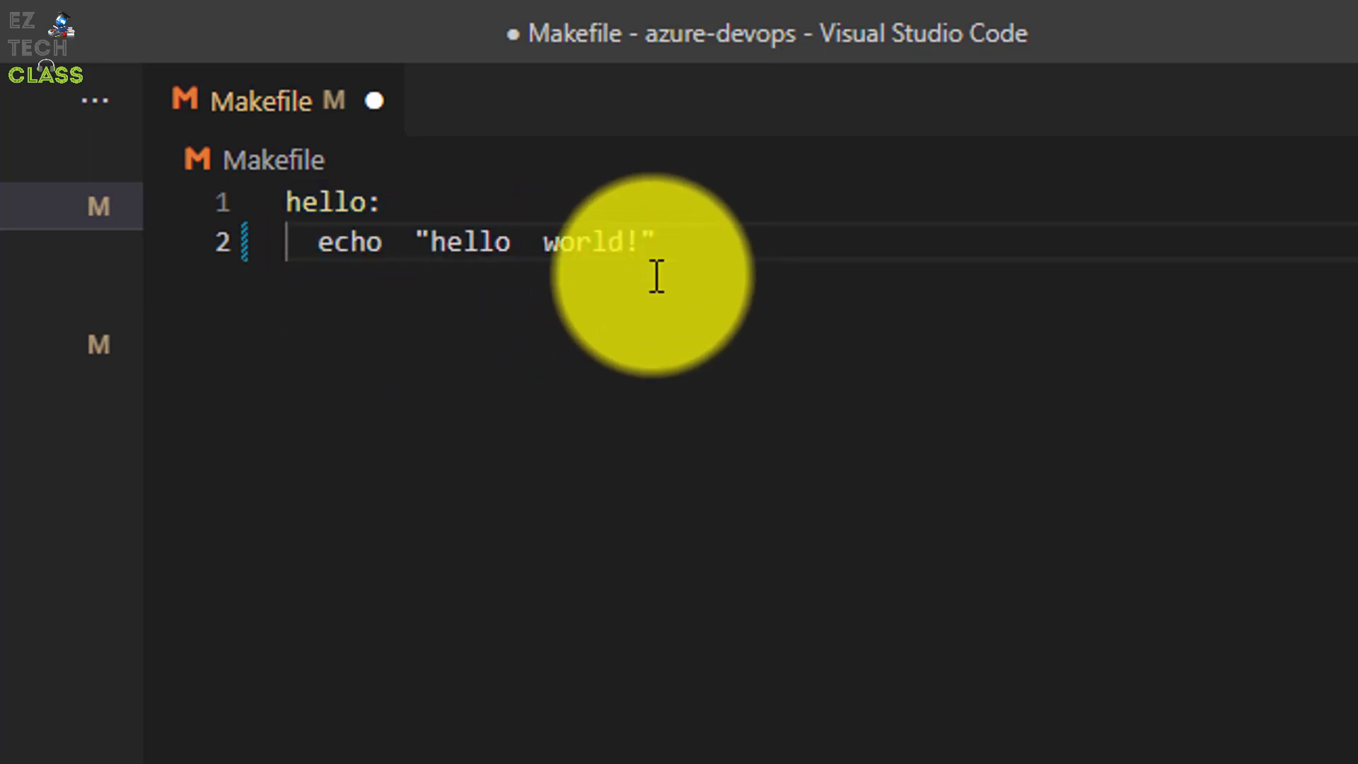
key("ctrl+a")
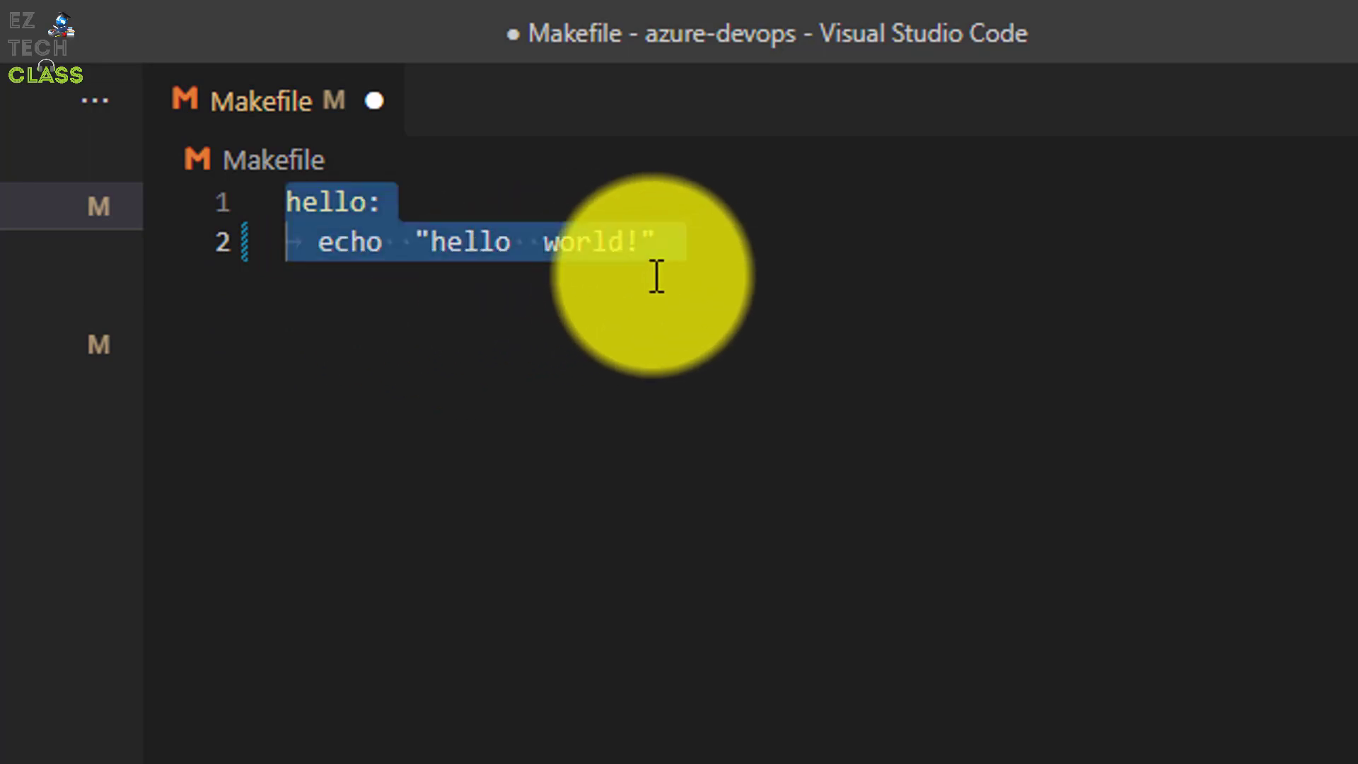
key("Delete")
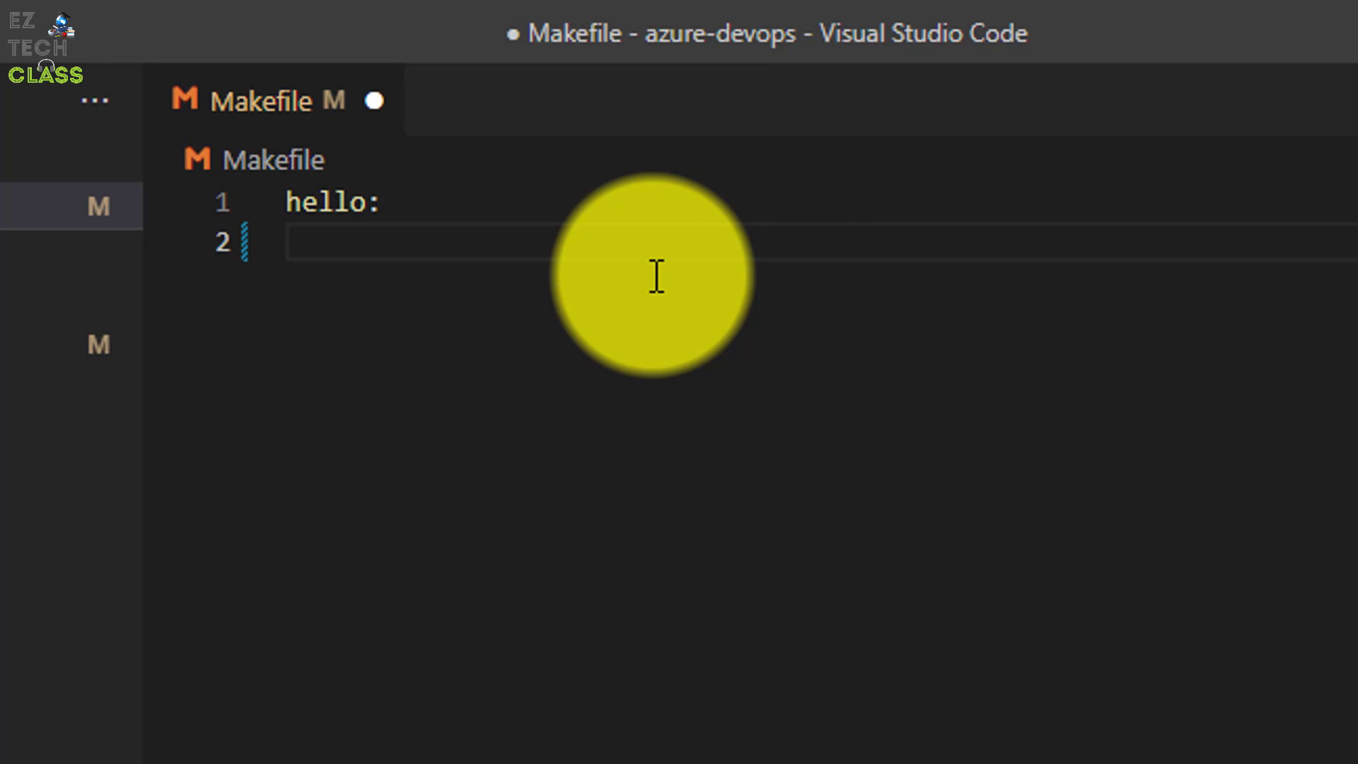
type("echo")
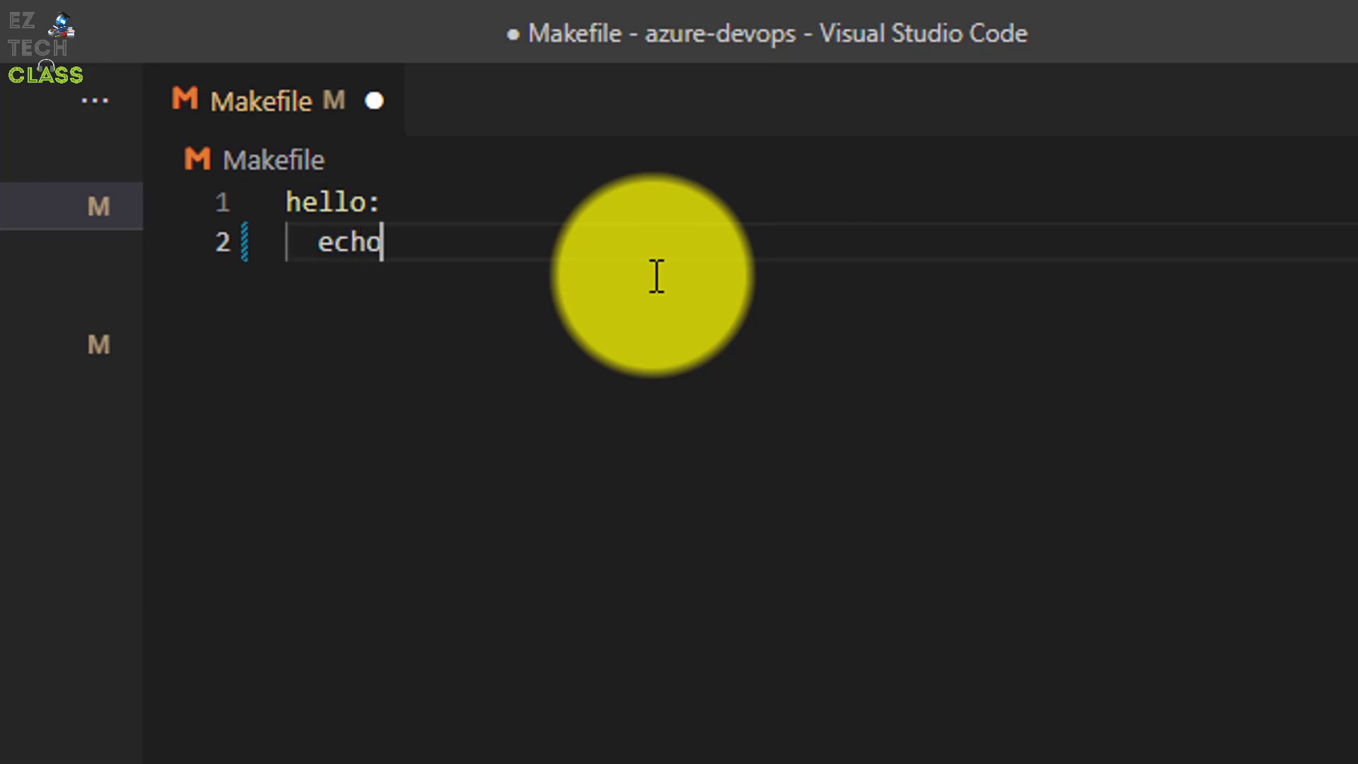
type("\"hello\"")
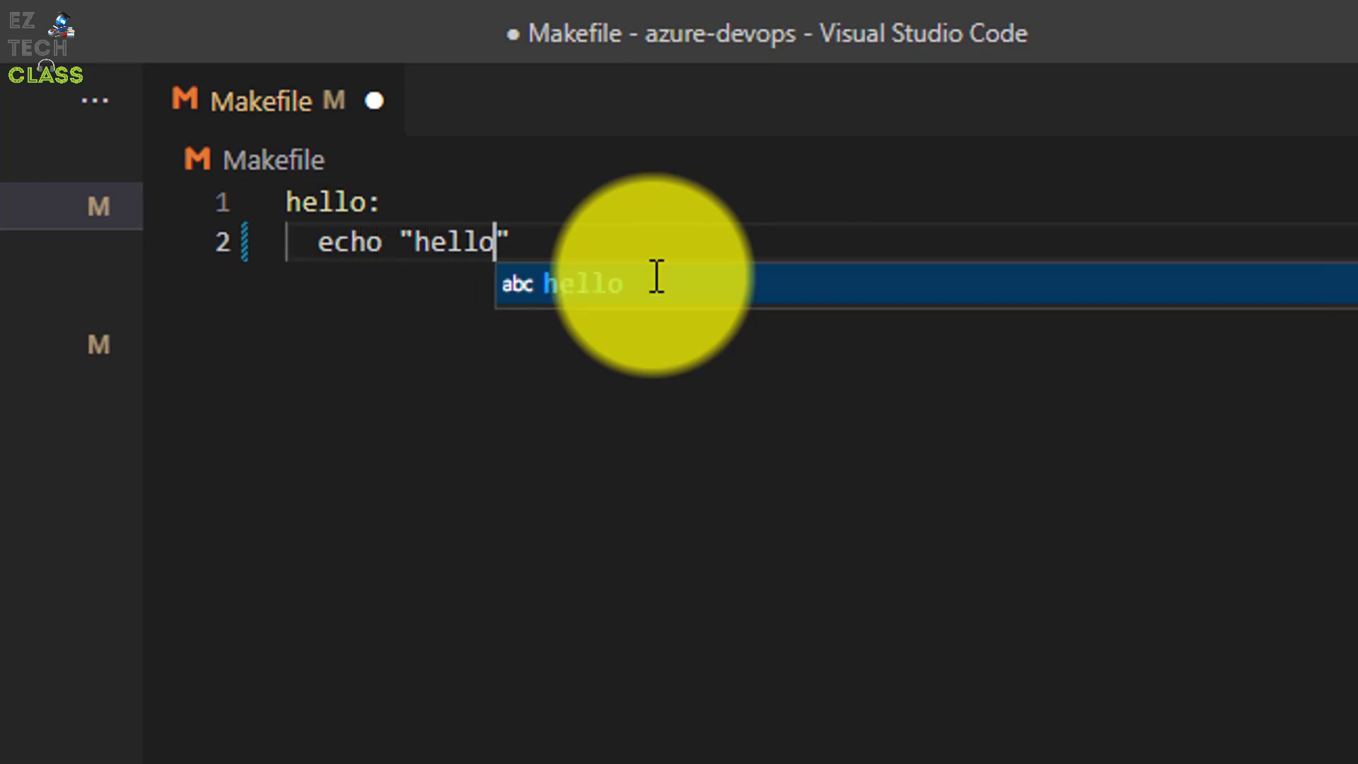
type("word!")
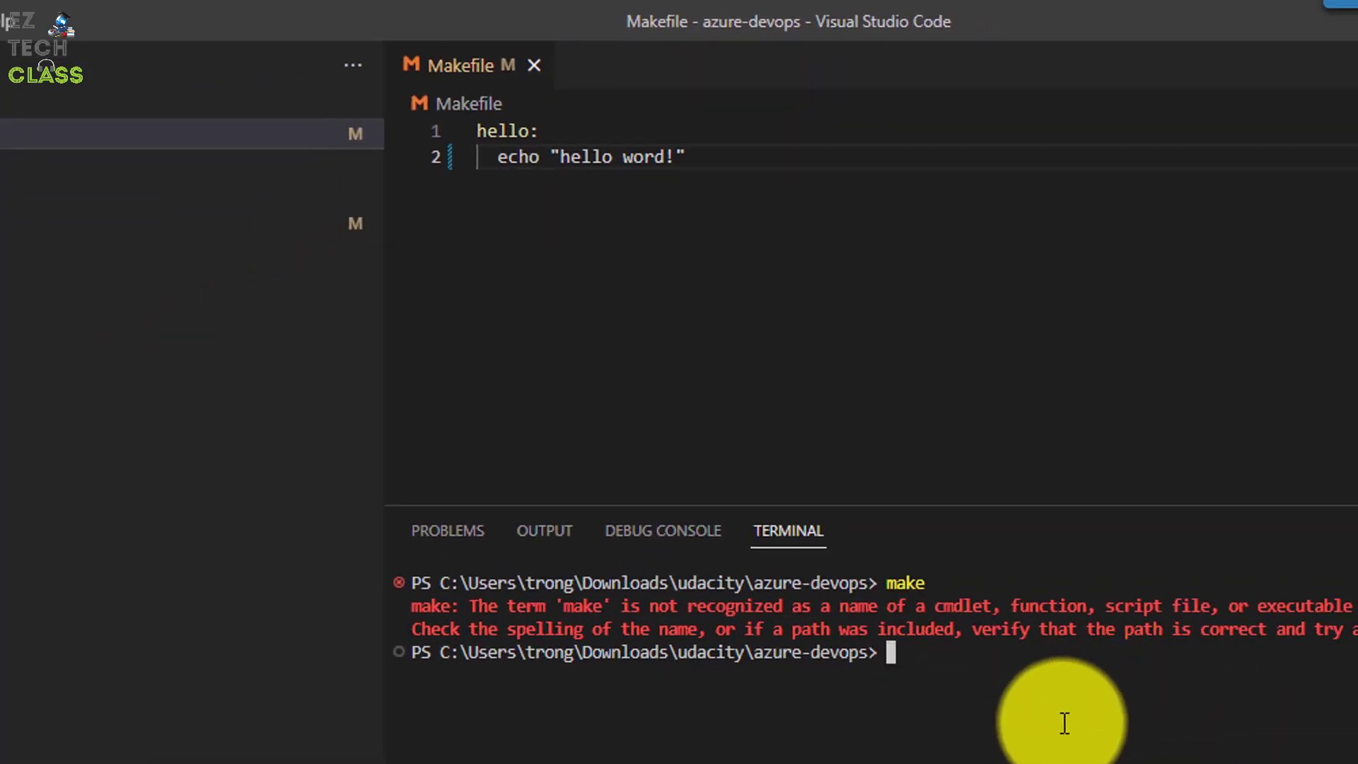
mouse_move(771, 198)
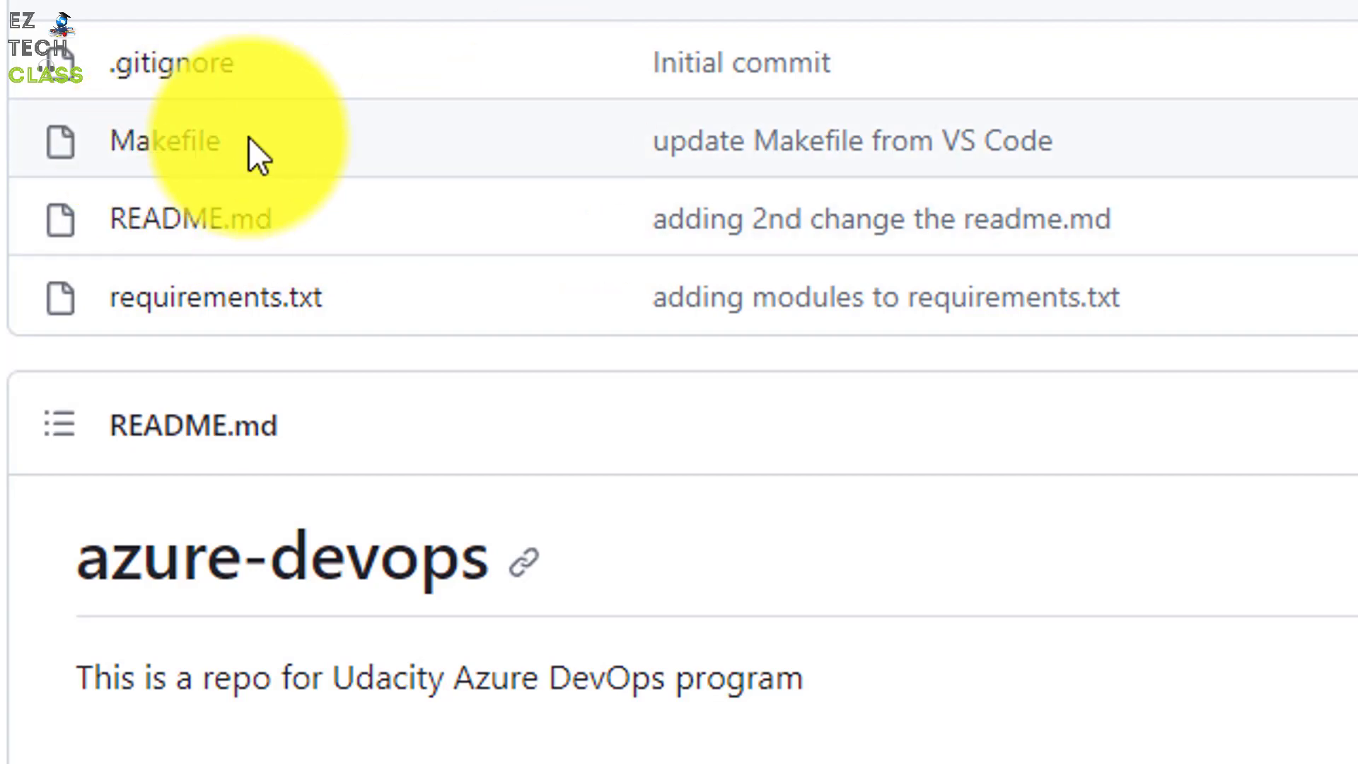
mouse_move(866, 78)
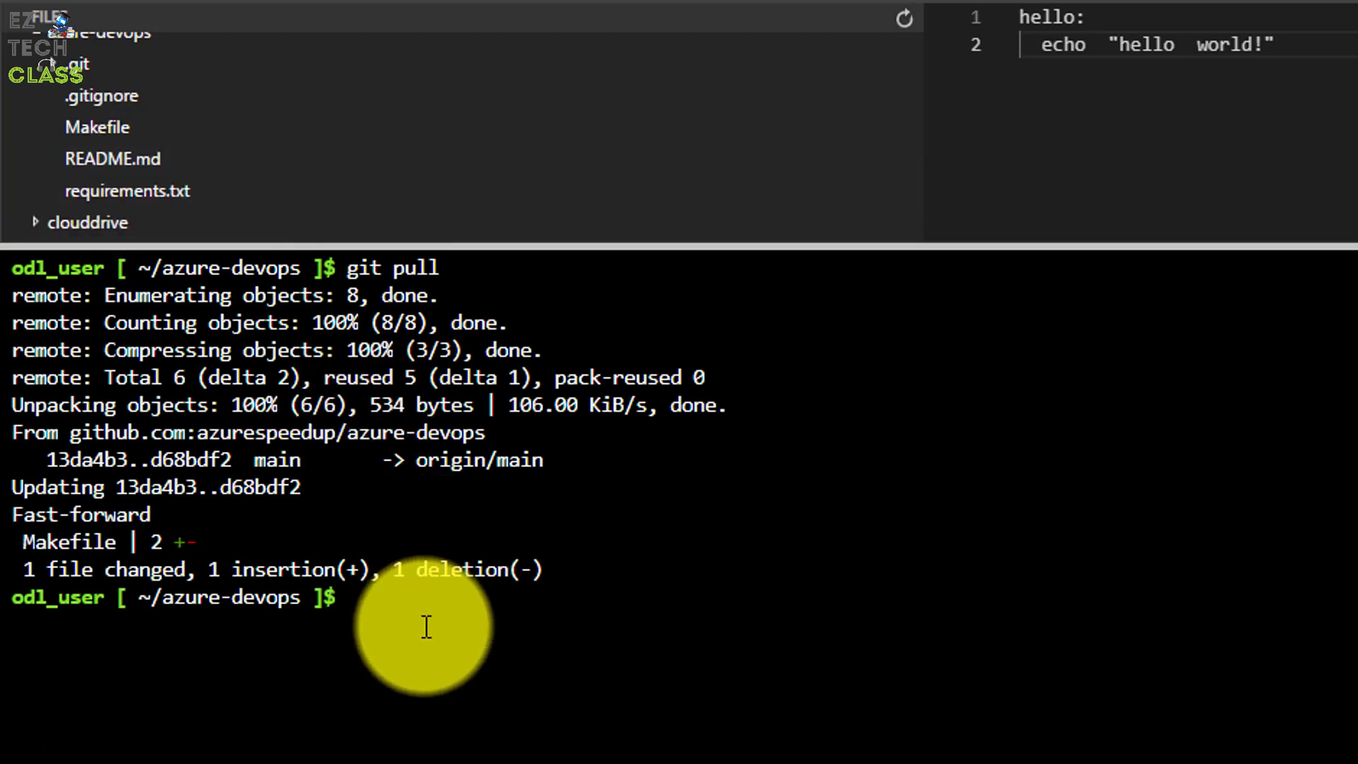
- Run make hello in the Cloud Shell terminal to print hello world
type("make hello")
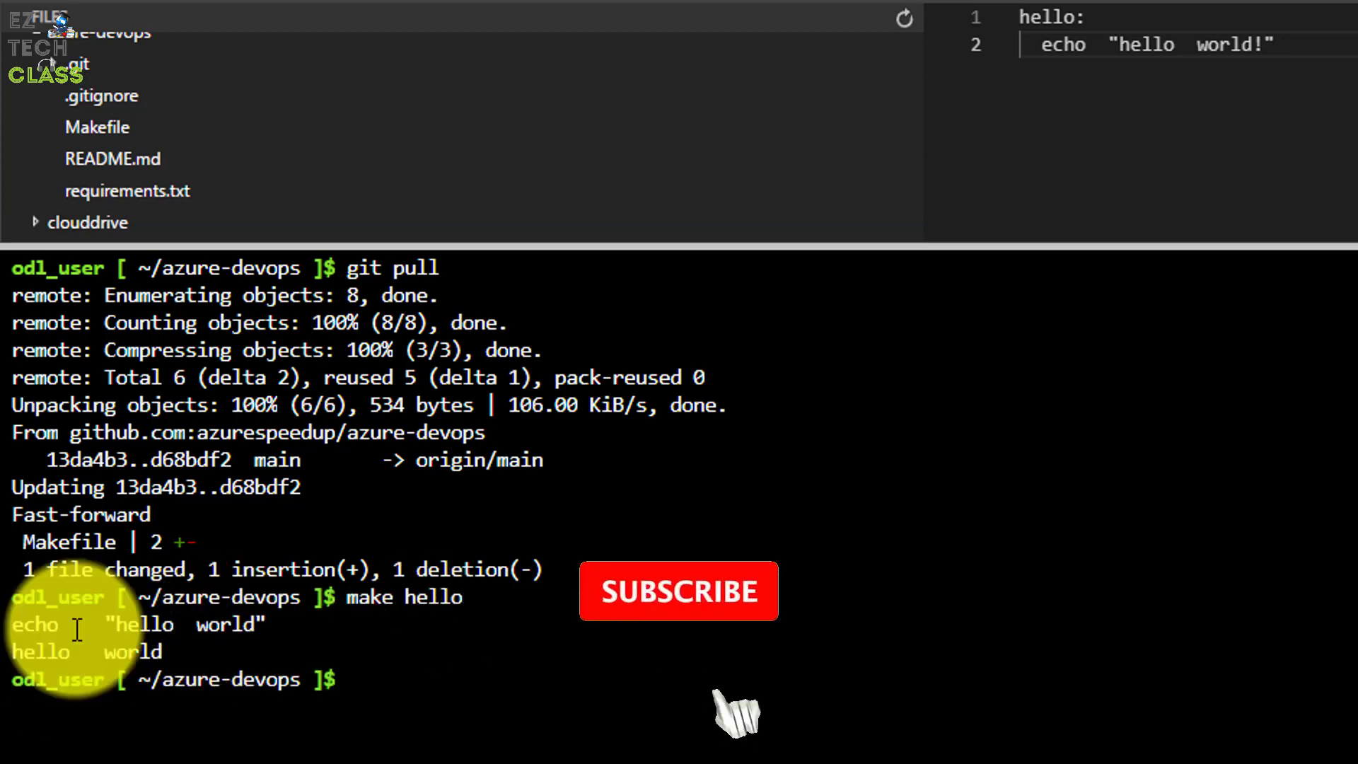
left_click(677, 591)
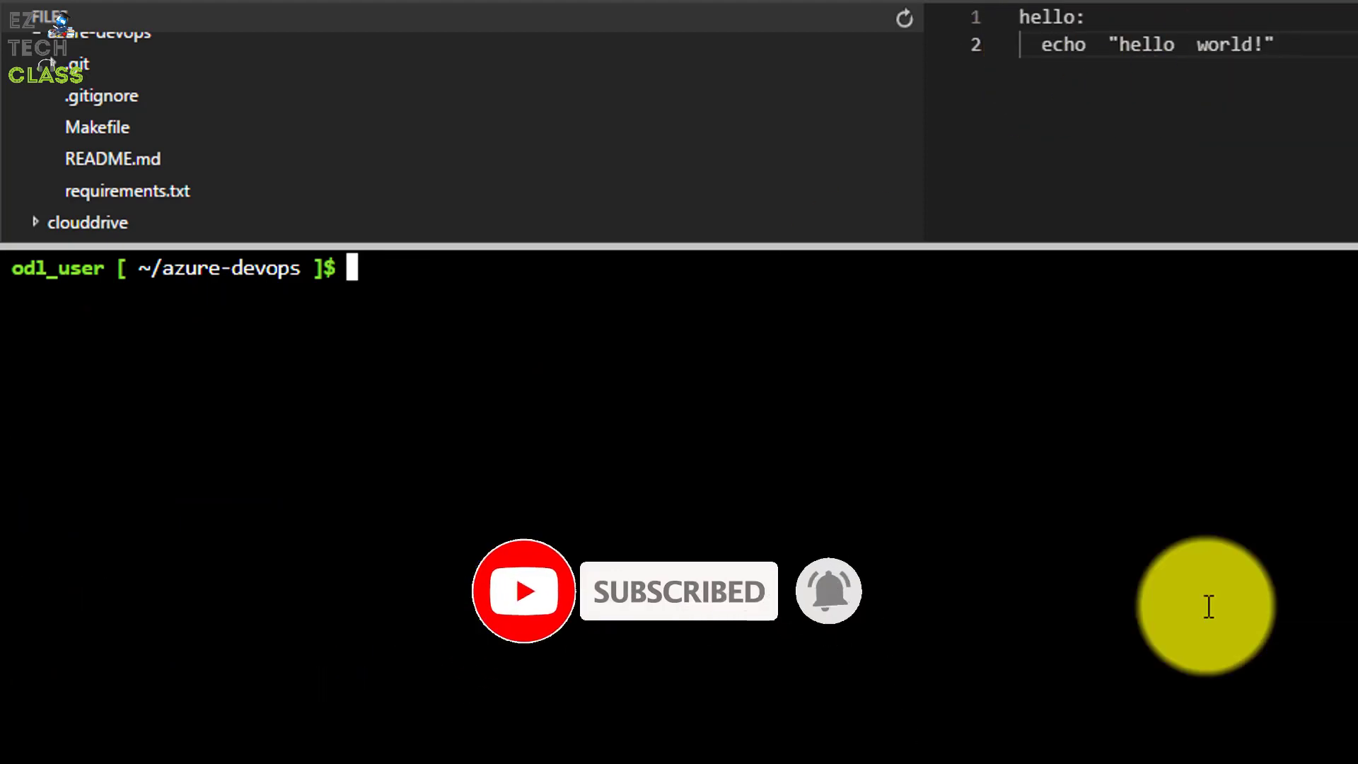
type("make h")
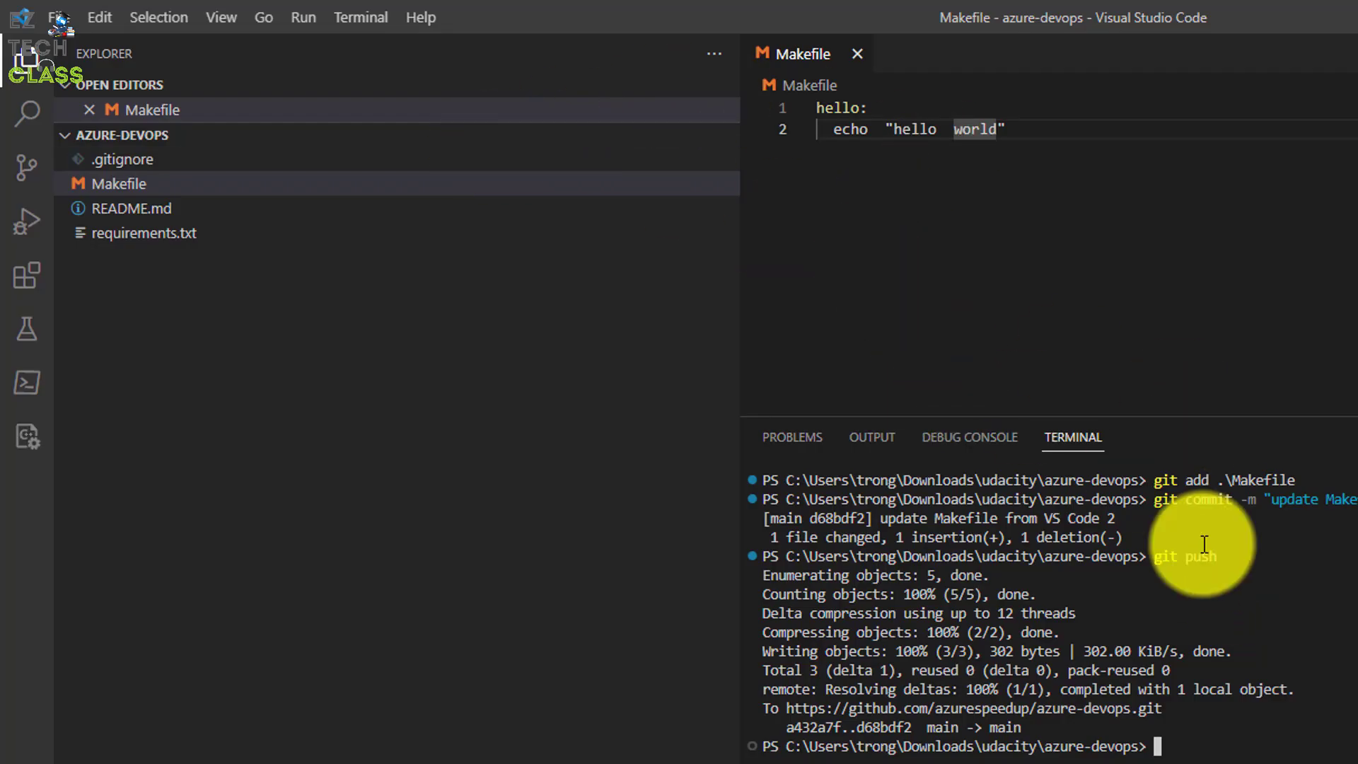
mouse_move(1175, 617)
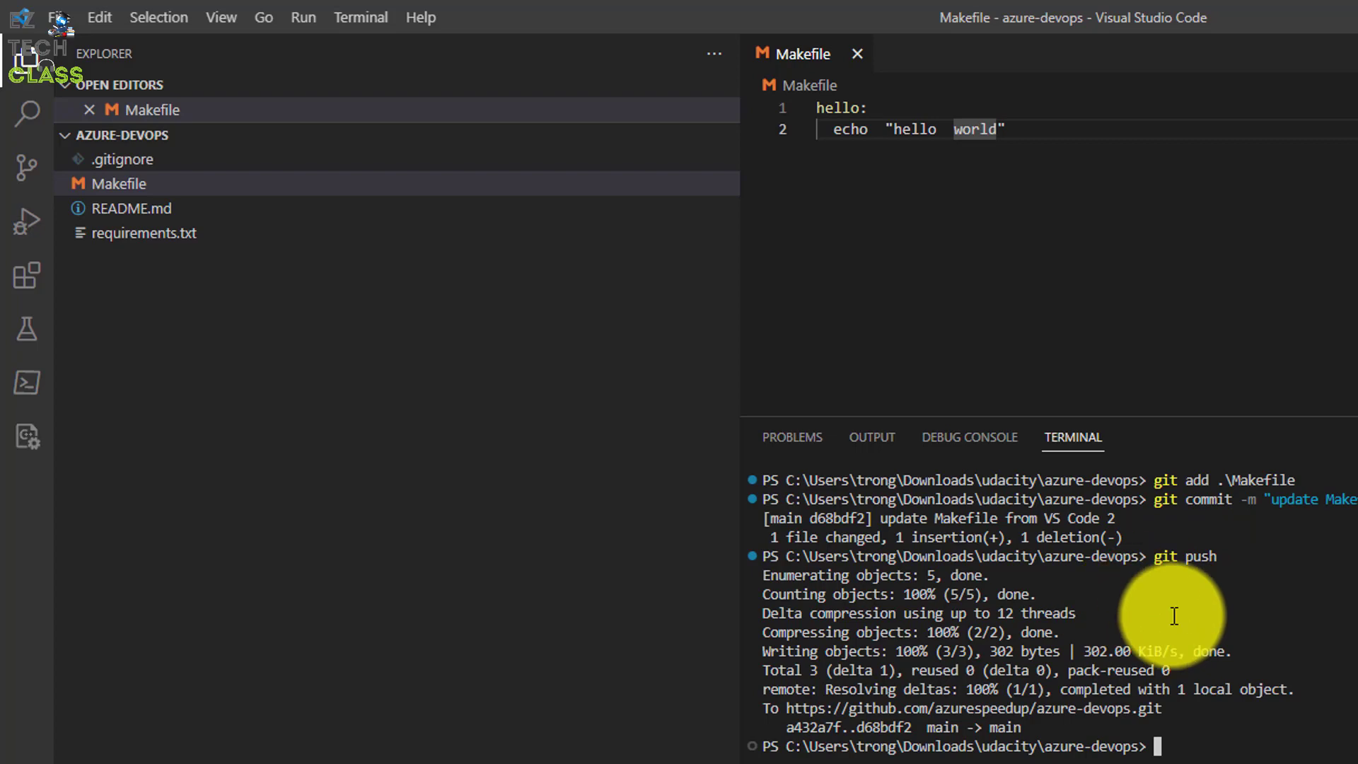
- Search 'con' in the Command Palette and convert the Makefile's indentation to tabs
type("conve")
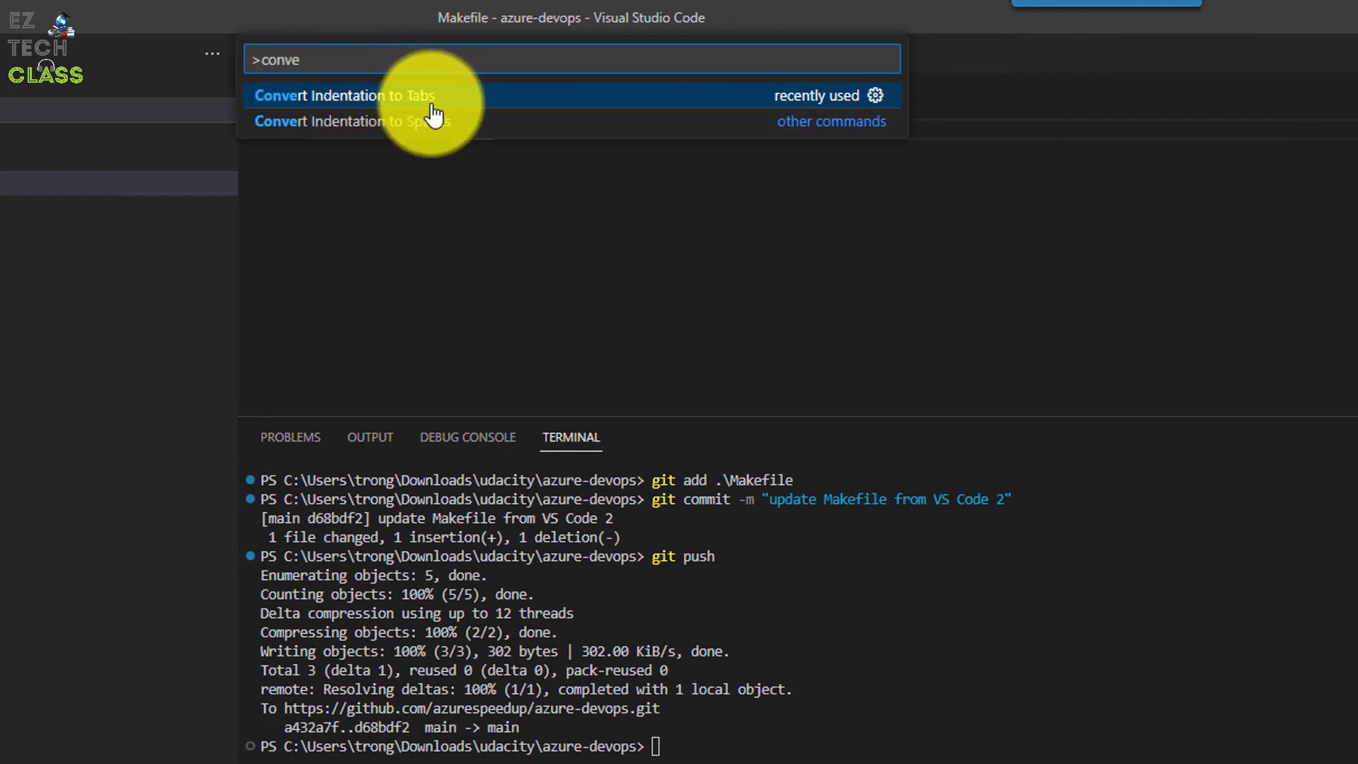
left_click(350, 95)
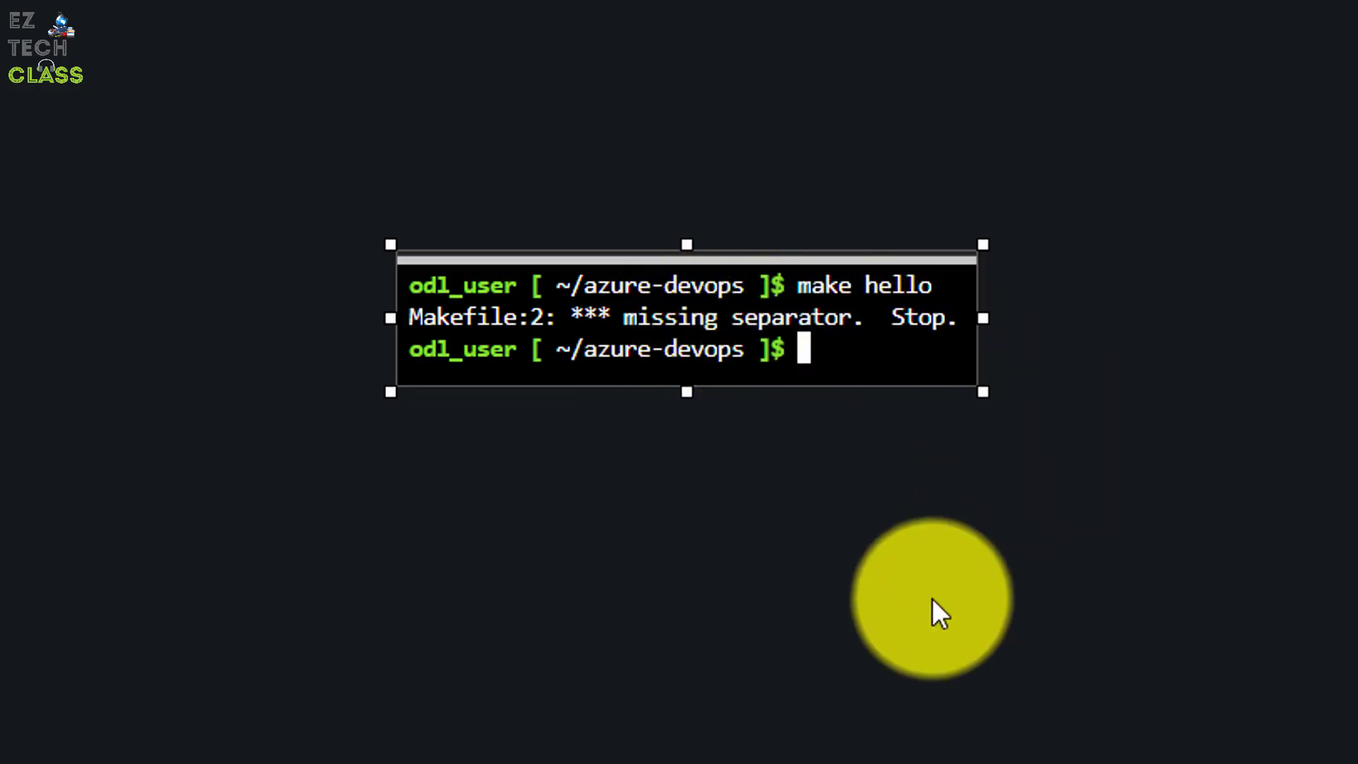
mouse_move(1009, 443)
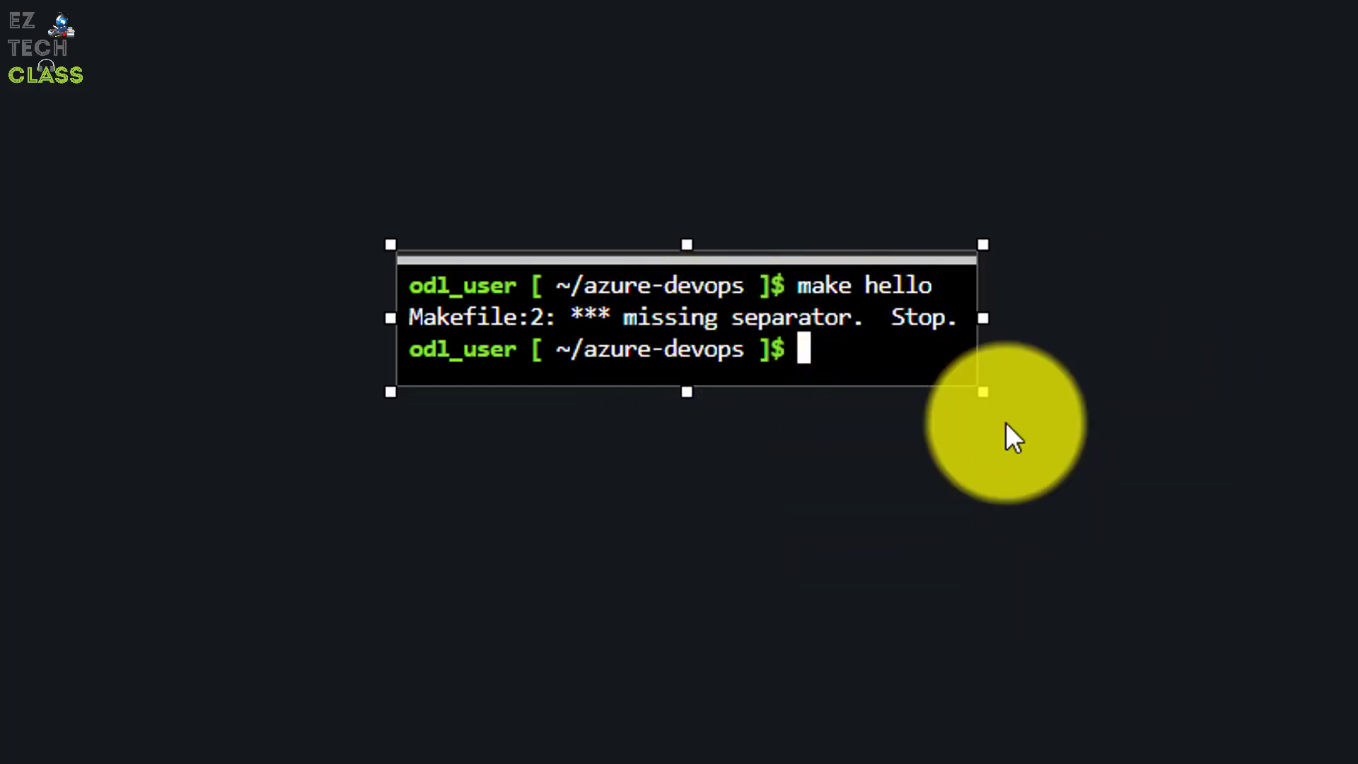
mouse_move(1158, 397)
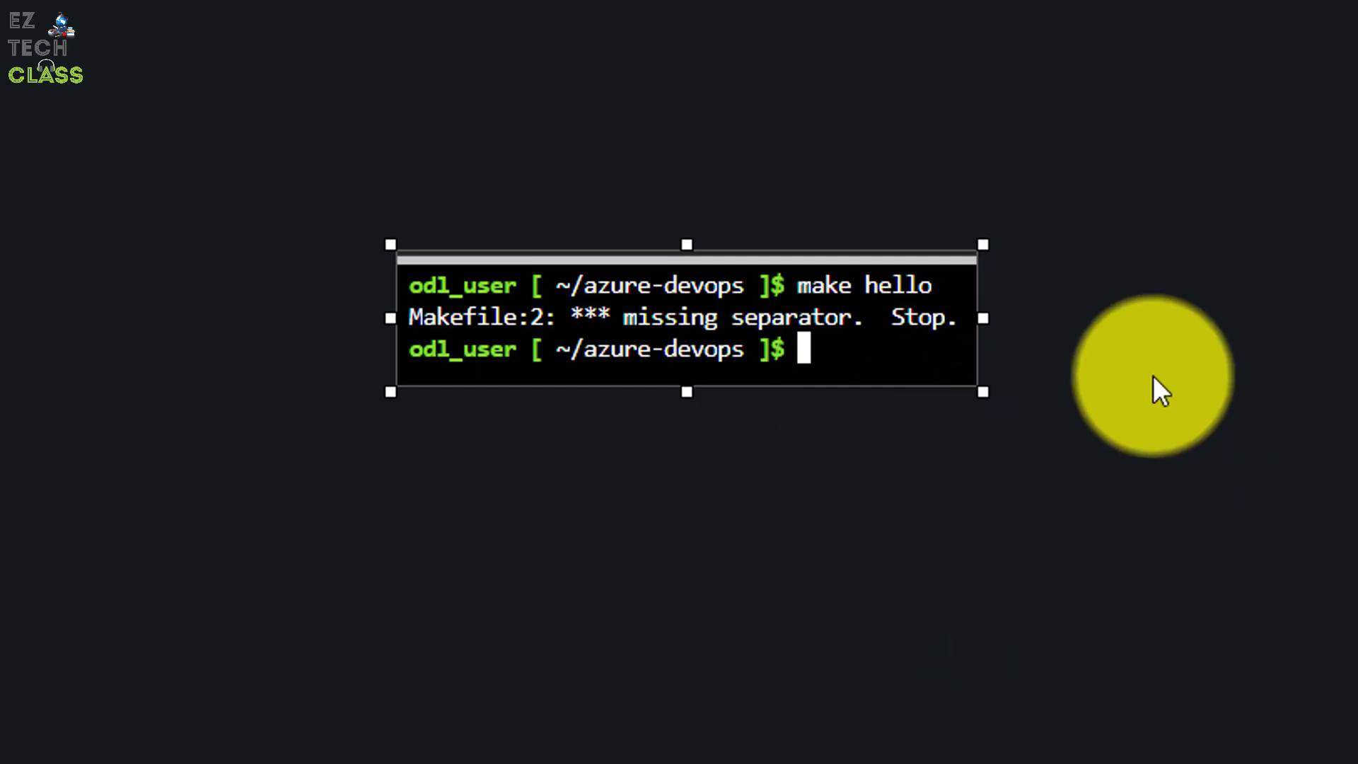